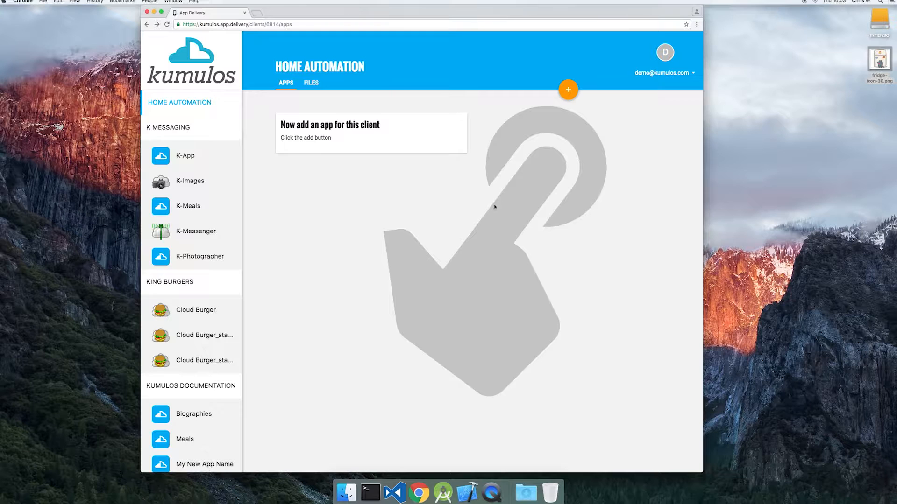
Add the app 'Fridgii' to Home Automation with a fridge icon and a short fridge description.
{"action": "left_click", "coordinate": [568, 90]}
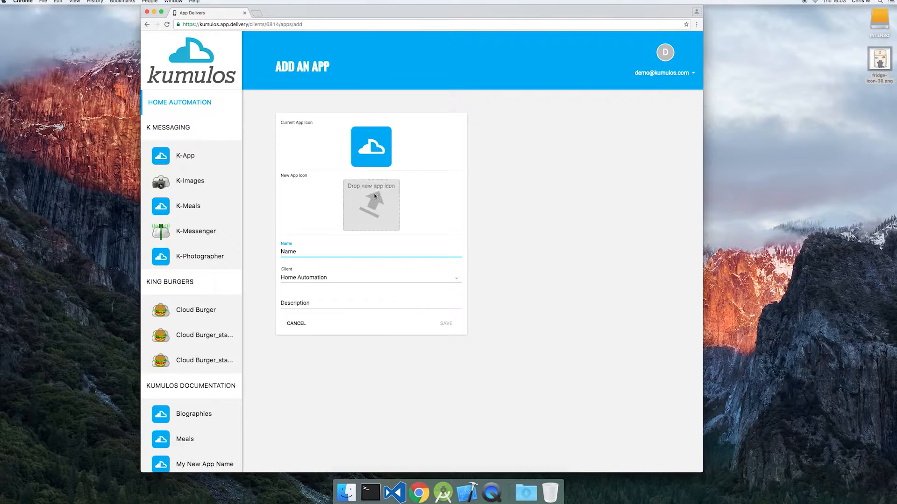
{"action": "type", "text": "Frid"}
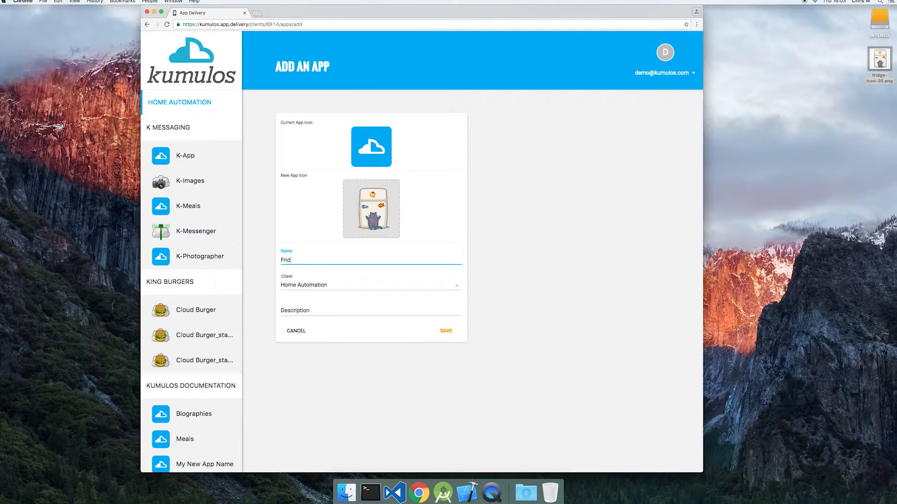
{"action": "type", "text": "What's going on with YOUR fridge?"}
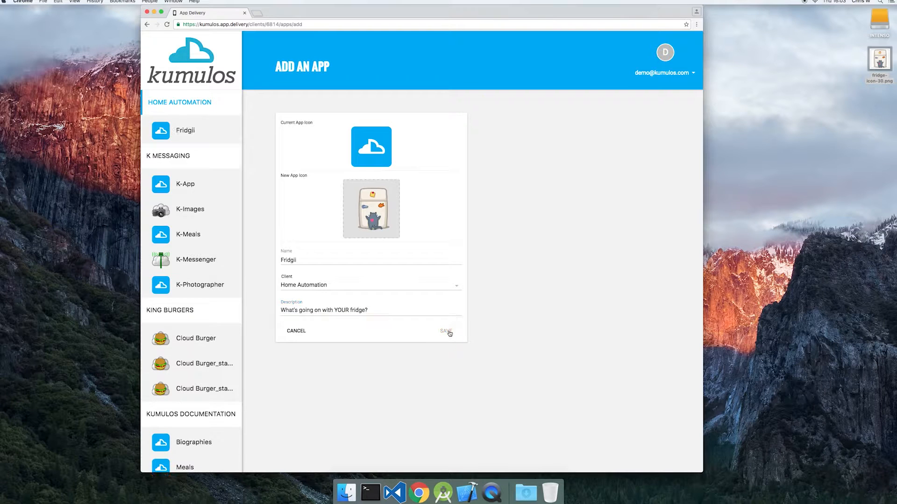
{"action": "left_click", "coordinate": [446, 331]}
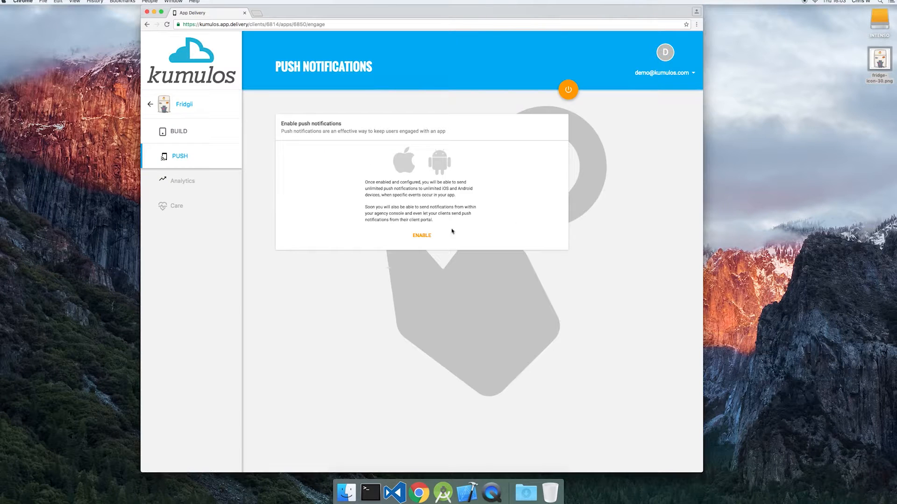
Enable push notifications for Fridgii and confirm the 30-day free trial.
{"action": "left_click", "coordinate": [422, 234]}
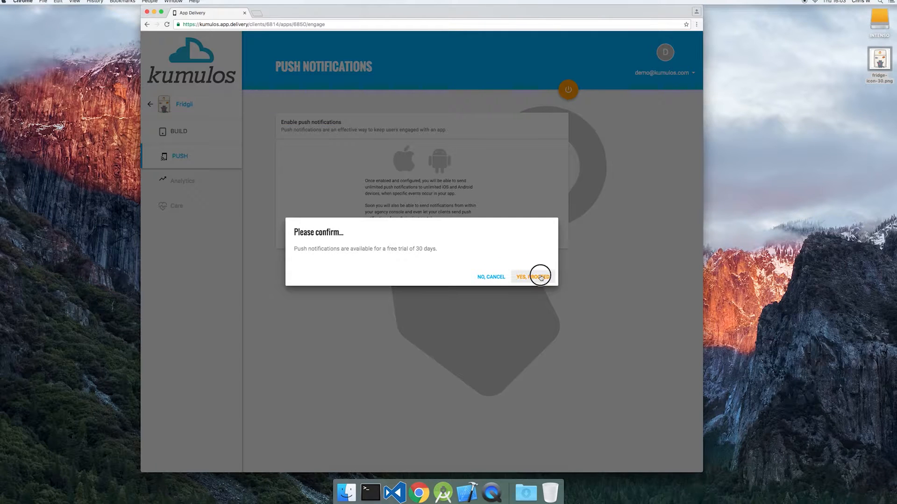
{"action": "left_click", "coordinate": [532, 277]}
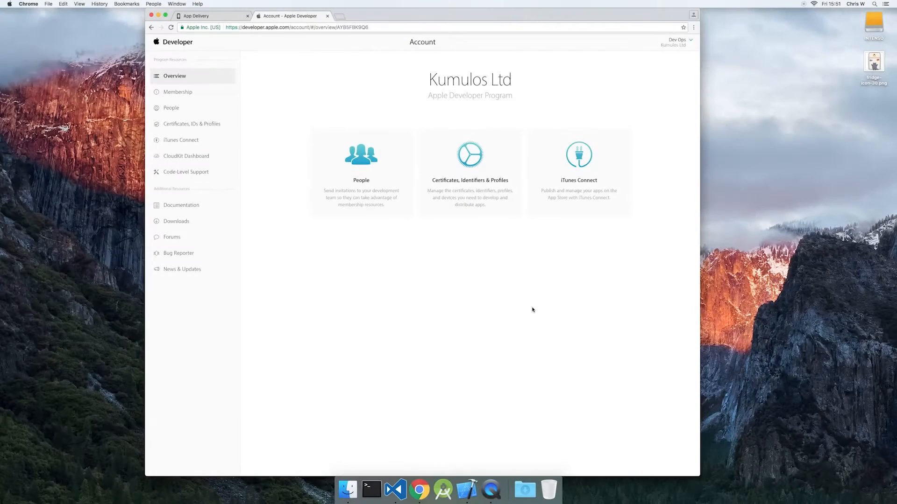
Open Certificates, Identifiers & Profiles and review the App IDs list.
{"action": "left_click", "coordinate": [469, 180]}
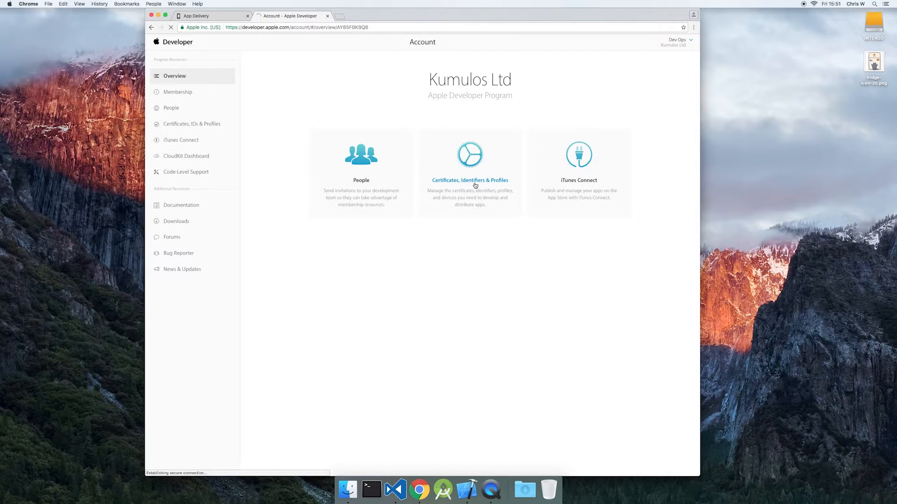
{"action": "left_click", "coordinate": [469, 180]}
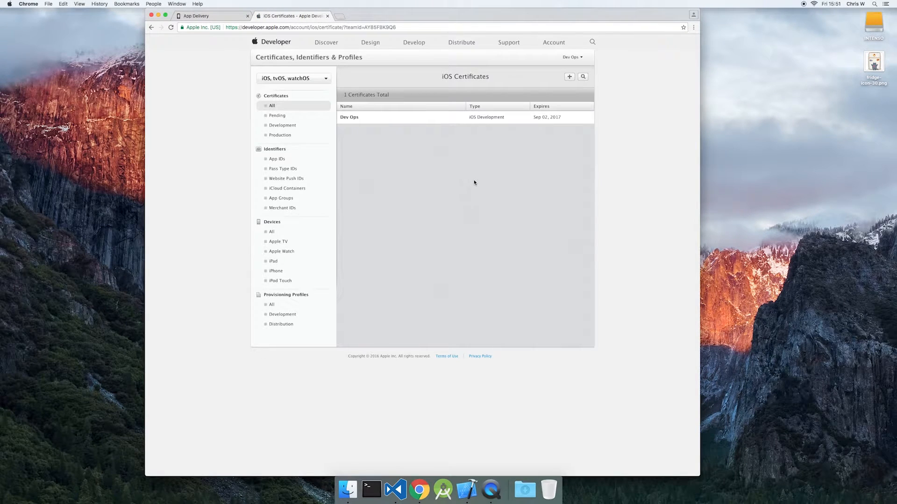
{"action": "left_click", "coordinate": [278, 158]}
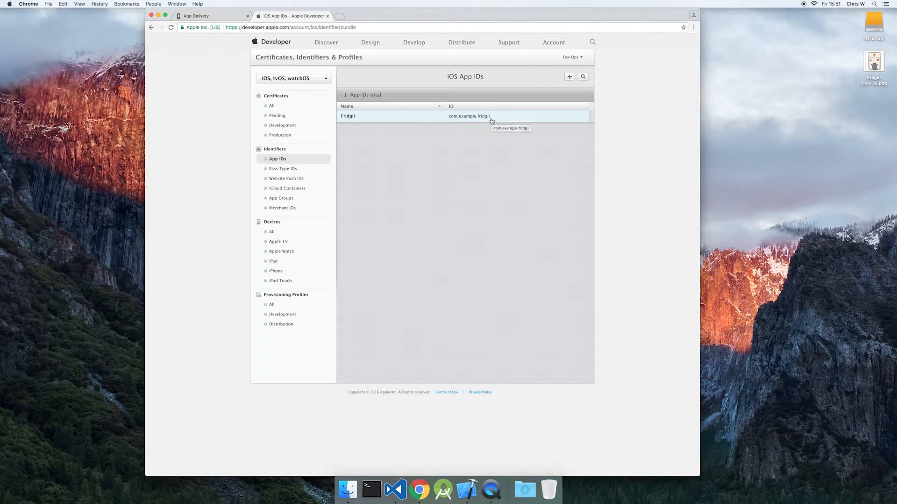
{"action": "mouse_move", "coordinate": [446, 121]}
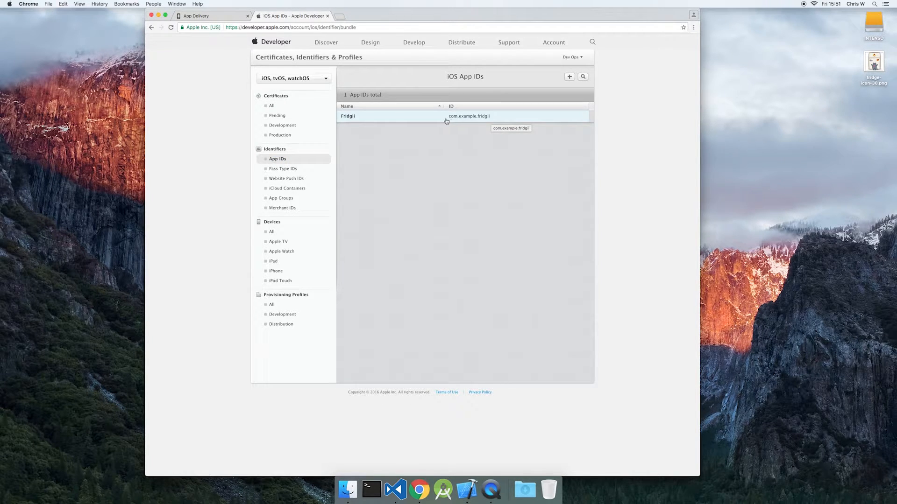
{"action": "left_click", "coordinate": [272, 105]}
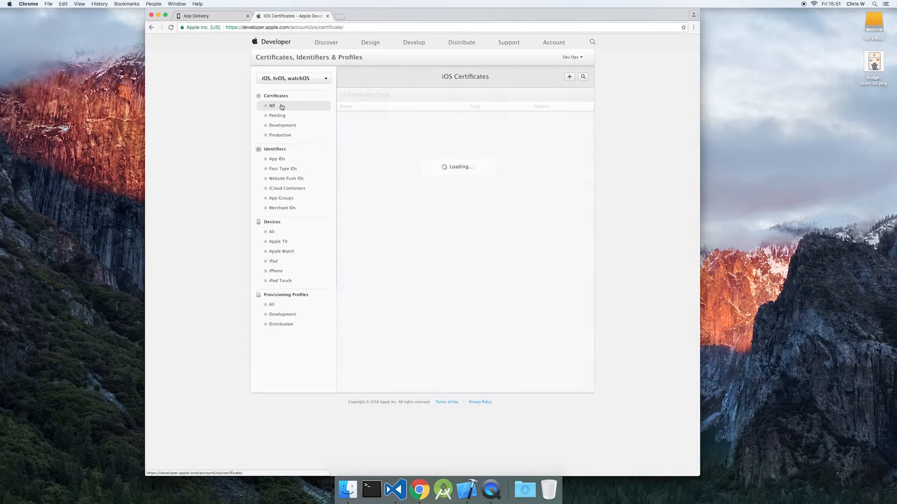
Start an Apple Push Notification service SSL (Sandbox & Production) certificate for the Fridgii App ID.
{"action": "left_click", "coordinate": [569, 76]}
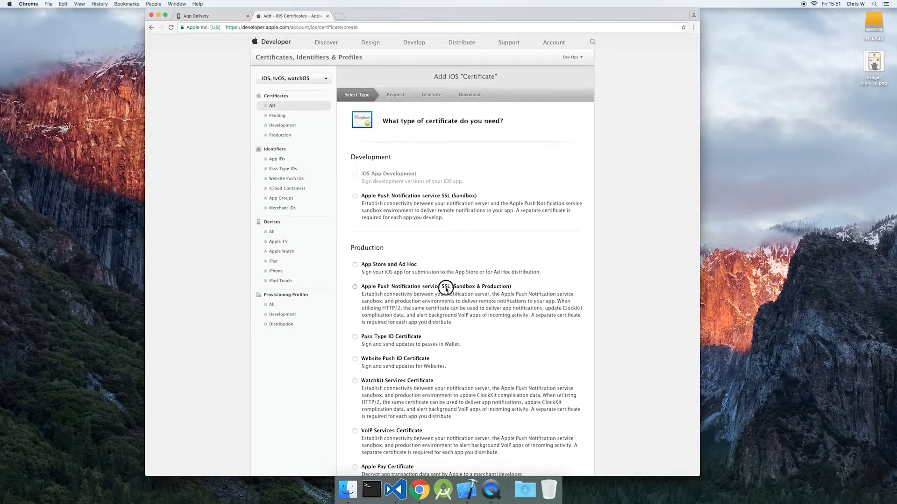
{"action": "left_click", "coordinate": [355, 286]}
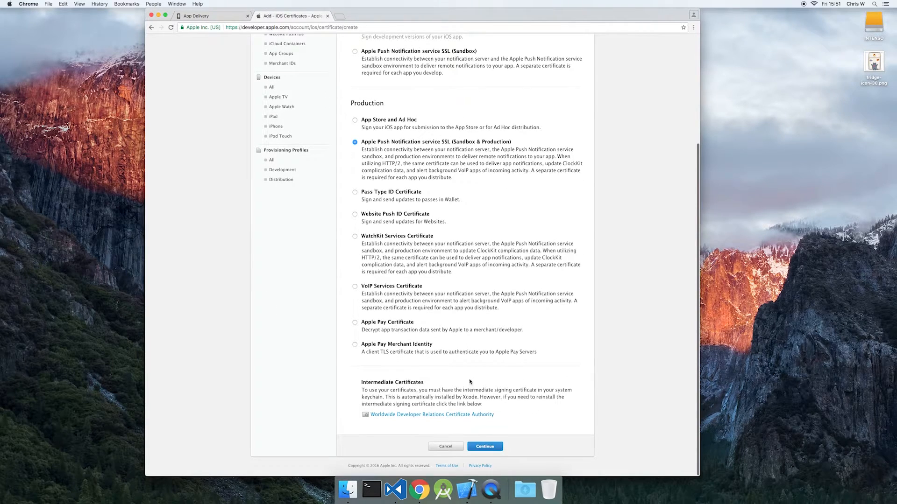
{"action": "left_click", "coordinate": [484, 446]}
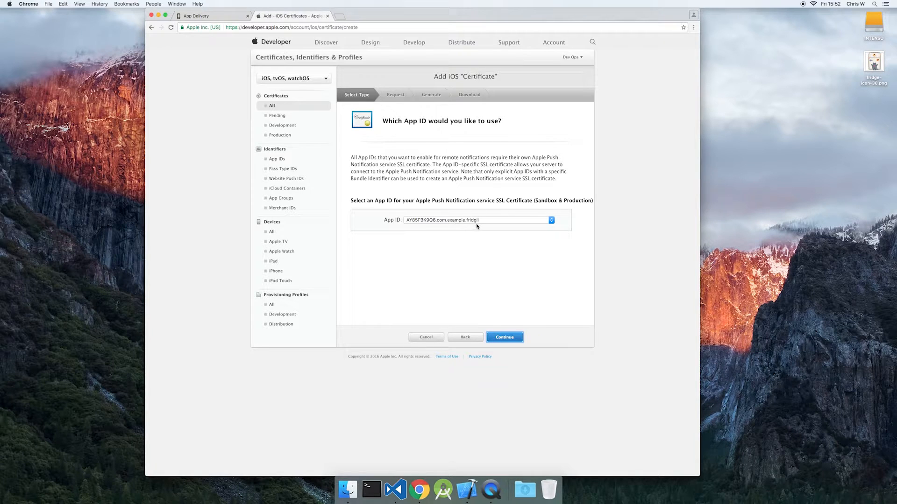
{"action": "left_click", "coordinate": [503, 337]}
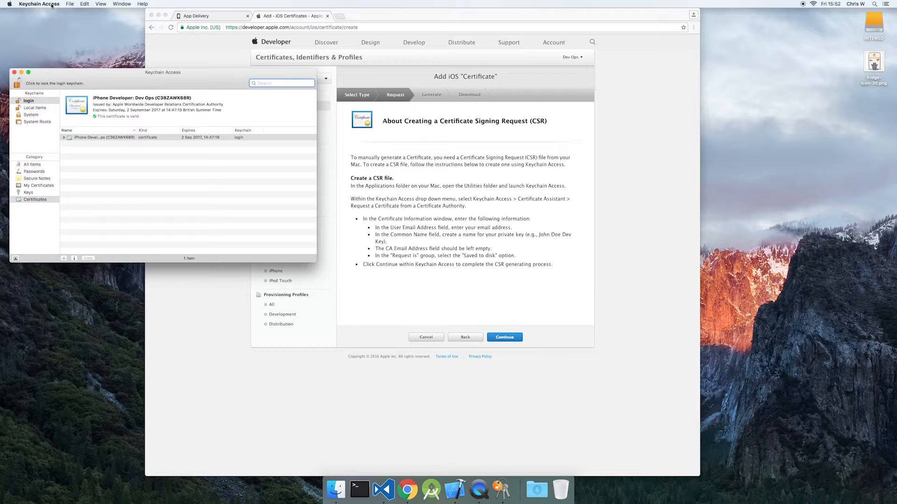
Request a certificate from a Certificate Authority with the demo email, saved to the Desktop.
{"action": "left_click", "coordinate": [39, 4]}
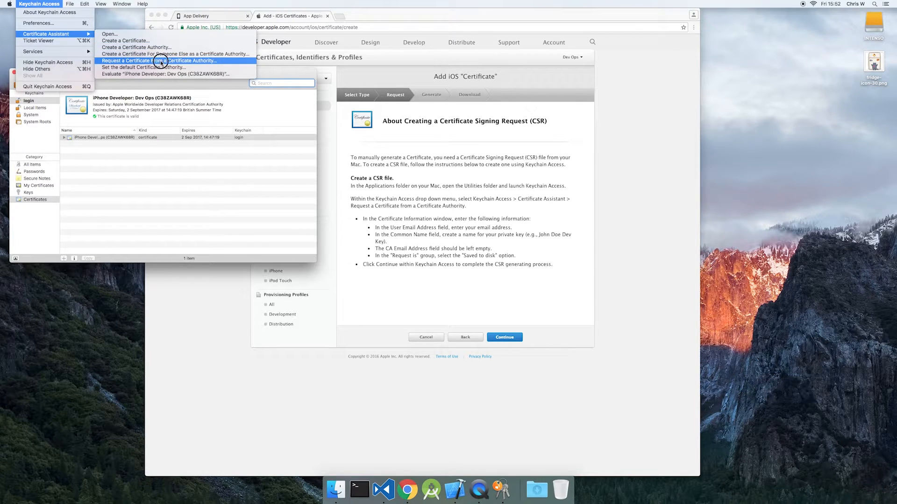
{"action": "left_click", "coordinate": [161, 60]}
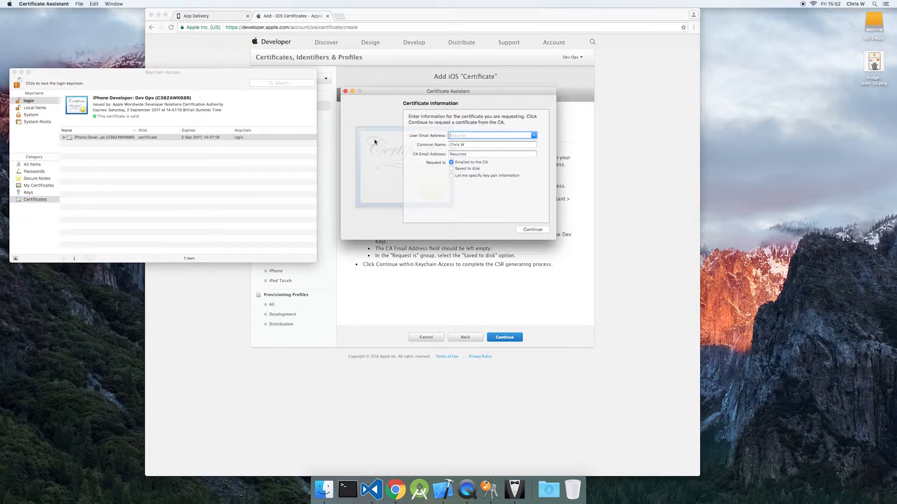
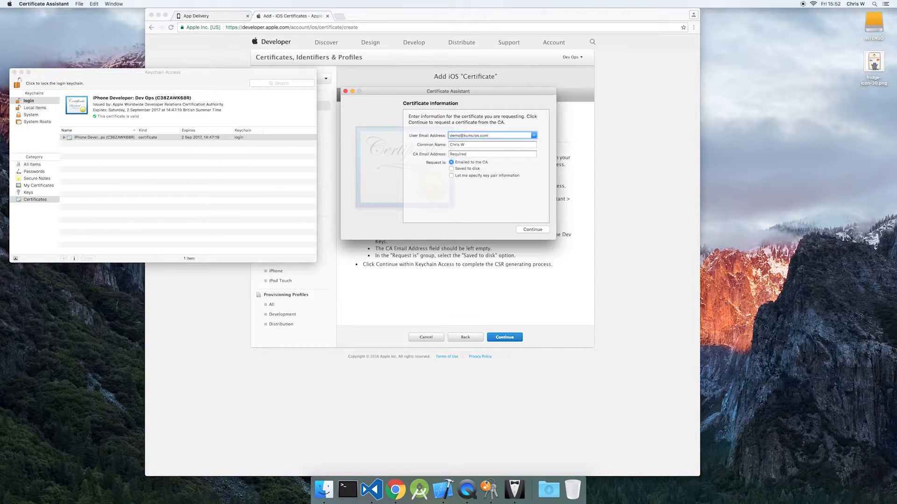
{"action": "left_click", "coordinate": [451, 168]}
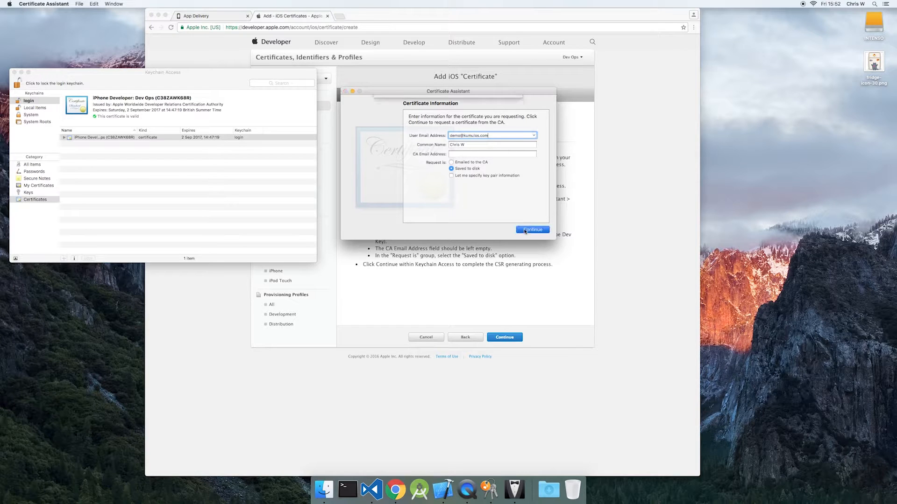
{"action": "left_click", "coordinate": [532, 229]}
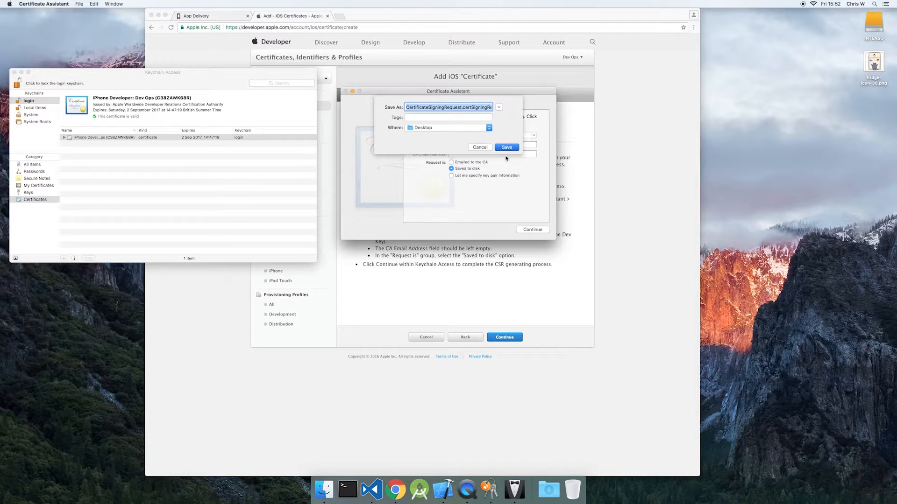
{"action": "left_click", "coordinate": [505, 147]}
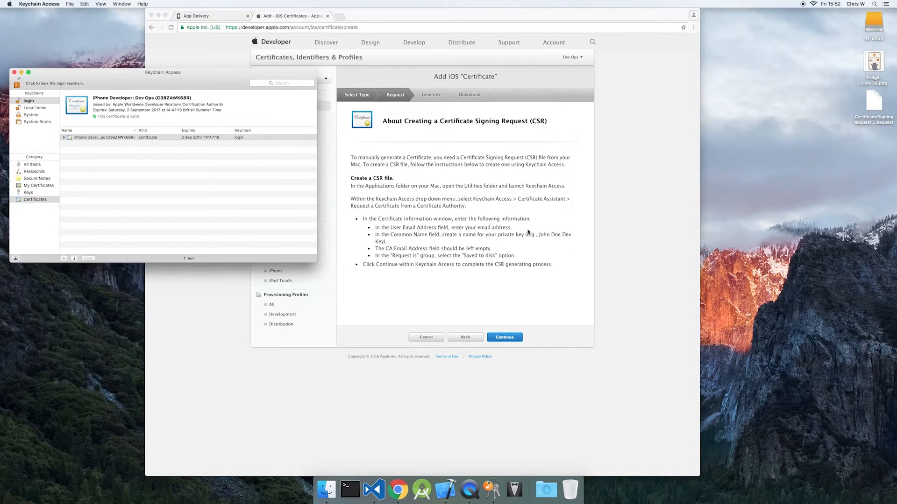
{"action": "left_click", "coordinate": [504, 337]}
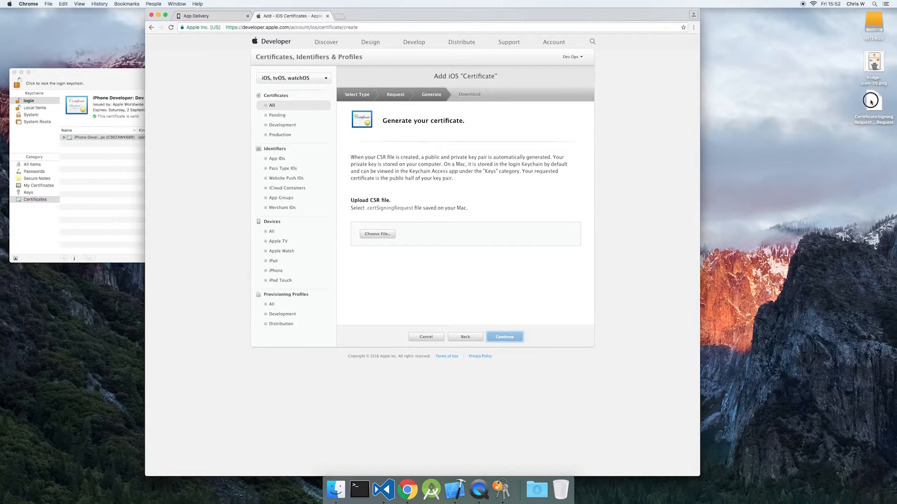
Upload the saved signing request and download the generated aps.cer push certificate.
{"action": "left_click", "coordinate": [377, 234]}
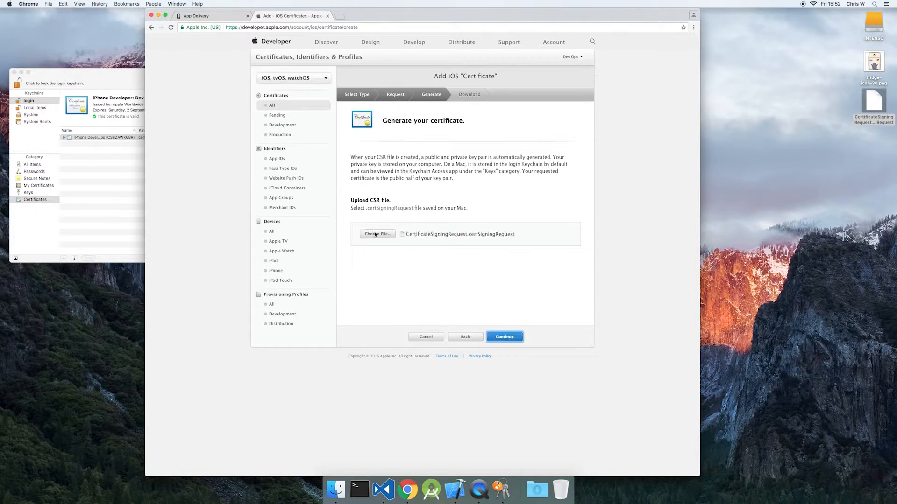
{"action": "left_click", "coordinate": [503, 337]}
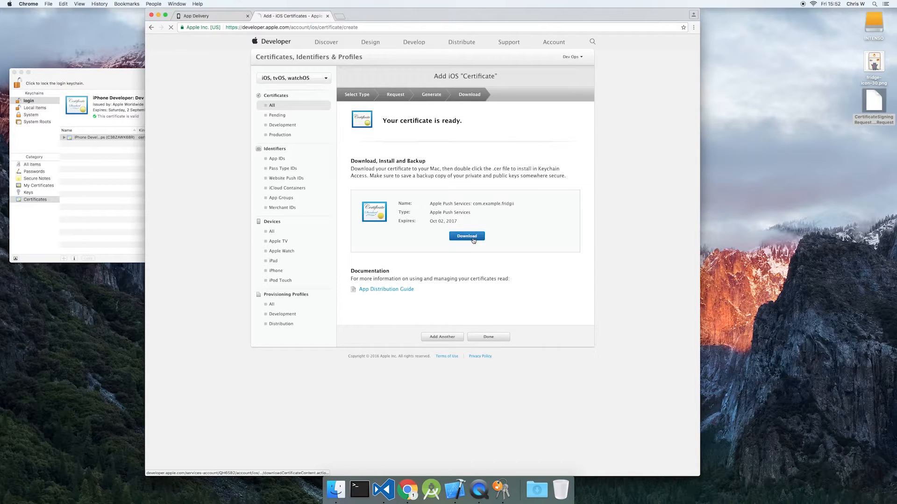
{"action": "left_click", "coordinate": [467, 236]}
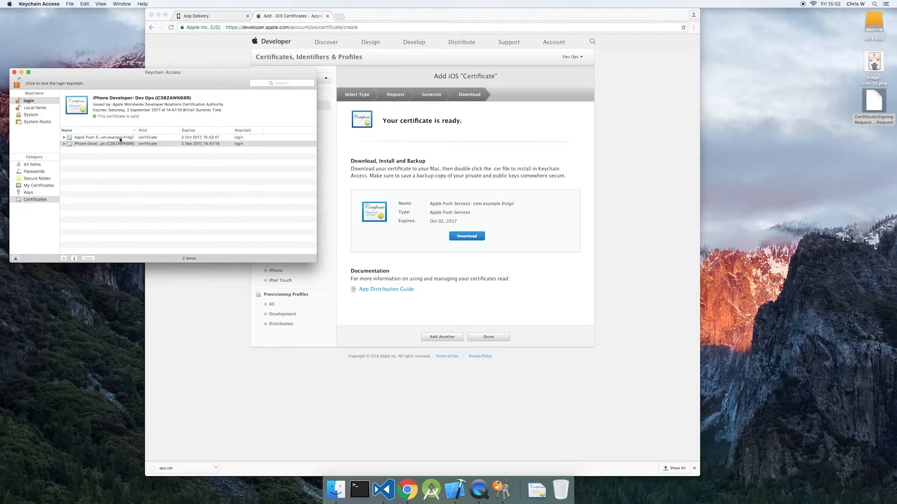
Export the Apple Push Services certificate to Desktop as Certificates.p12, allowing private key export.
{"action": "left_click", "coordinate": [103, 137]}
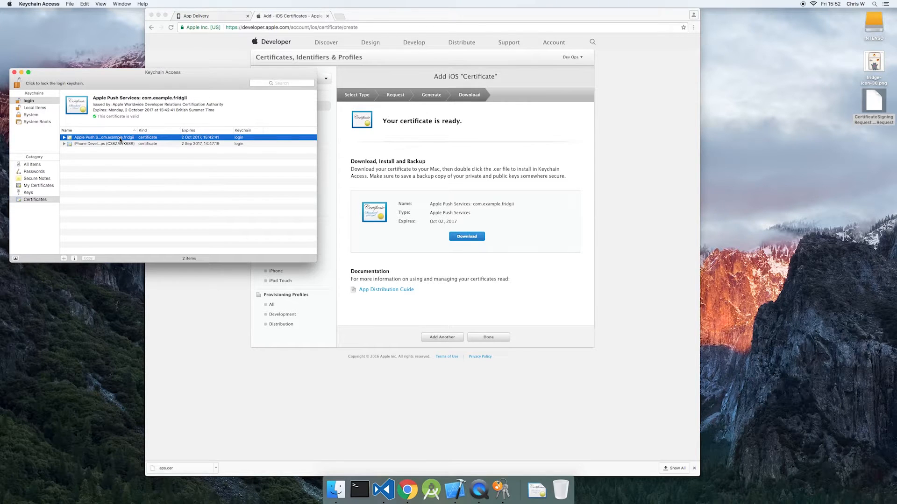
{"action": "right_click", "coordinate": [103, 138]}
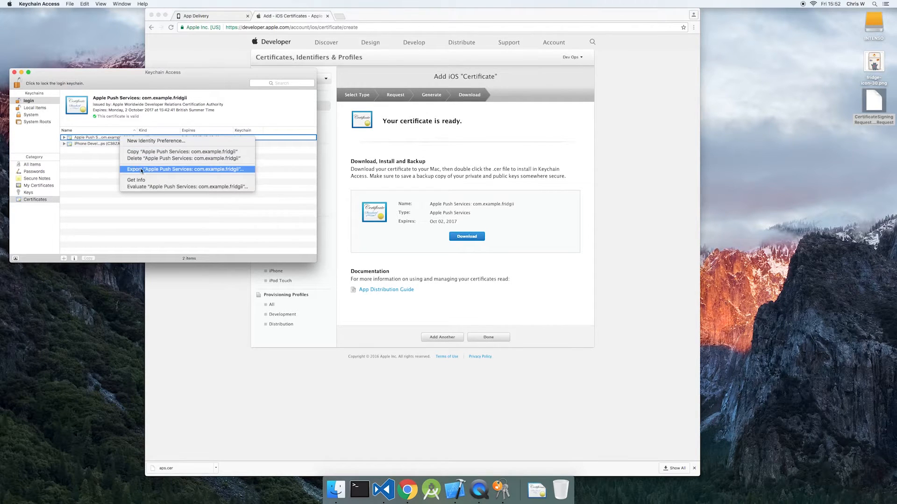
{"action": "left_click", "coordinate": [185, 169]}
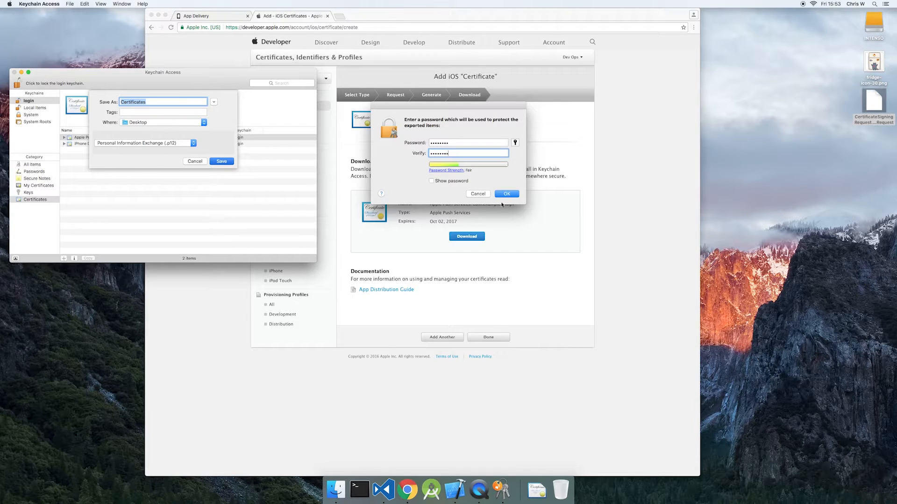
{"action": "left_click", "coordinate": [505, 194]}
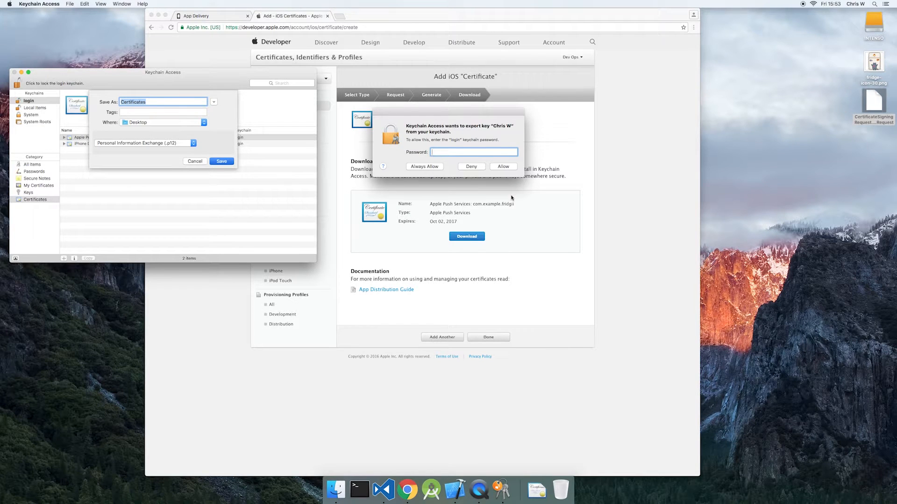
{"action": "type", "text": "password"}
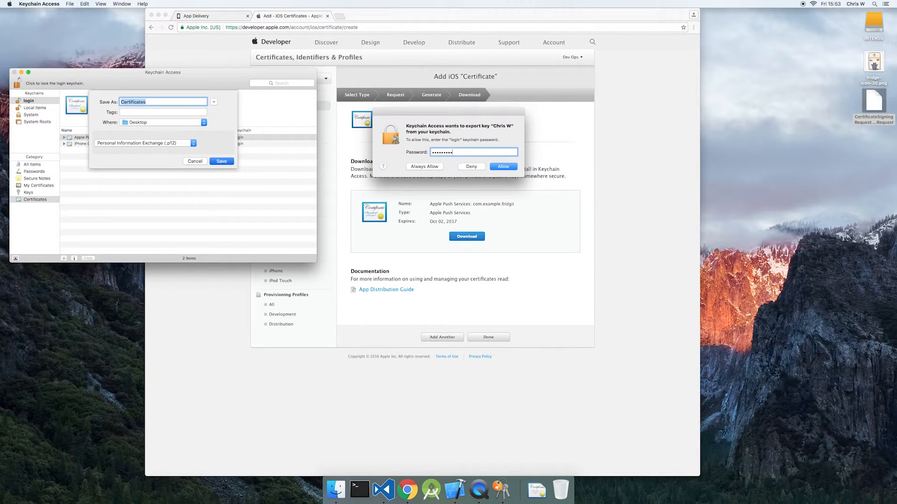
{"action": "left_click", "coordinate": [502, 166]}
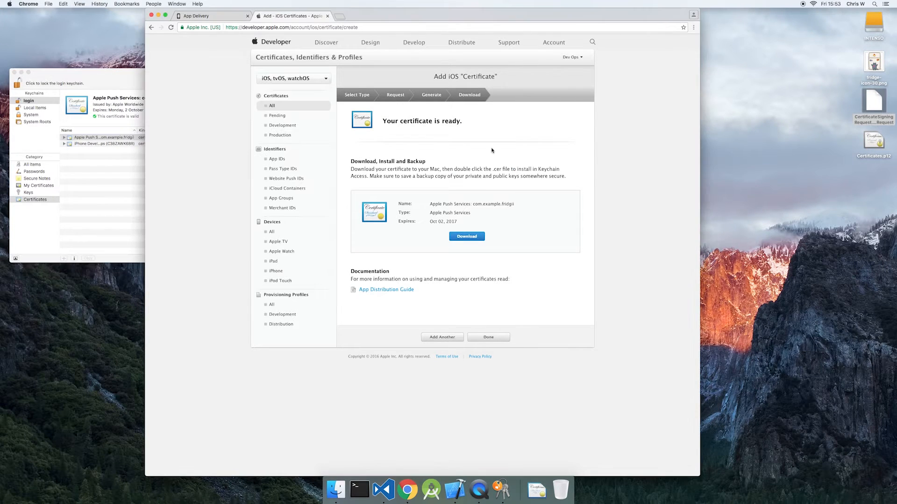
Configure Fridgii's iOS push with Certificates.p12, its password, and the Production environment.
{"action": "left_click", "coordinate": [211, 15]}
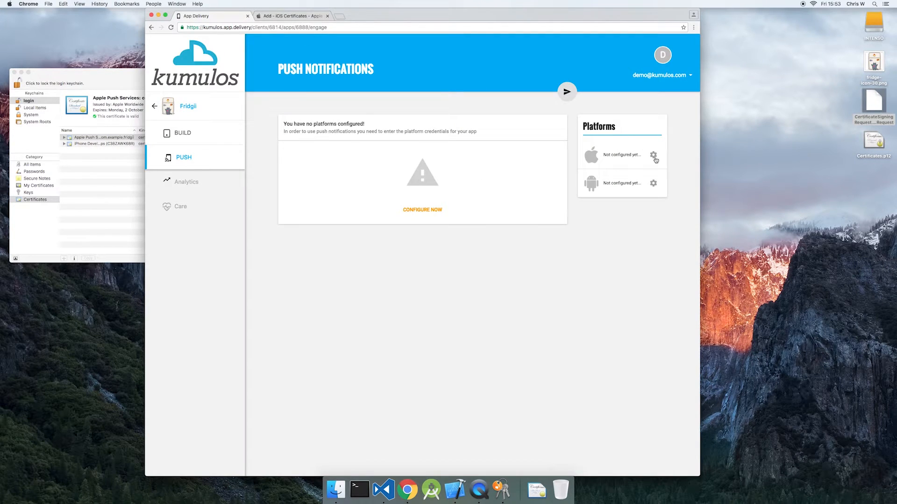
{"action": "left_click", "coordinate": [654, 155]}
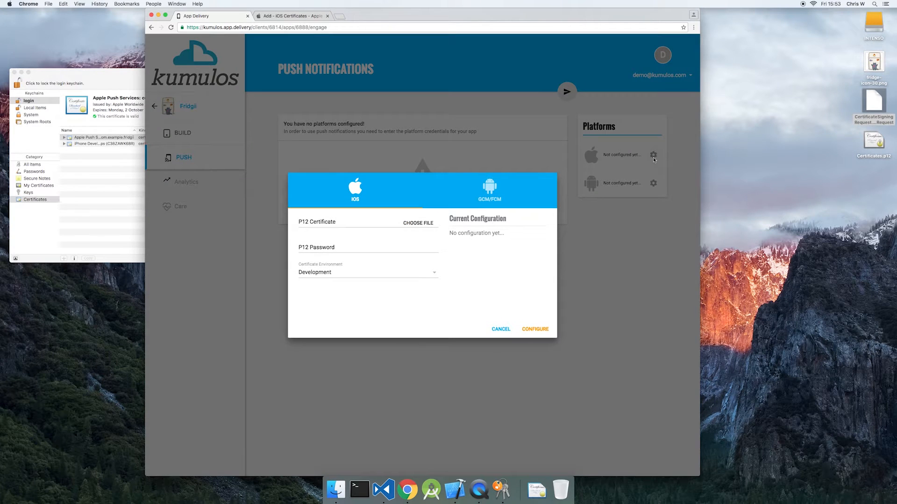
{"action": "left_click", "coordinate": [418, 223]}
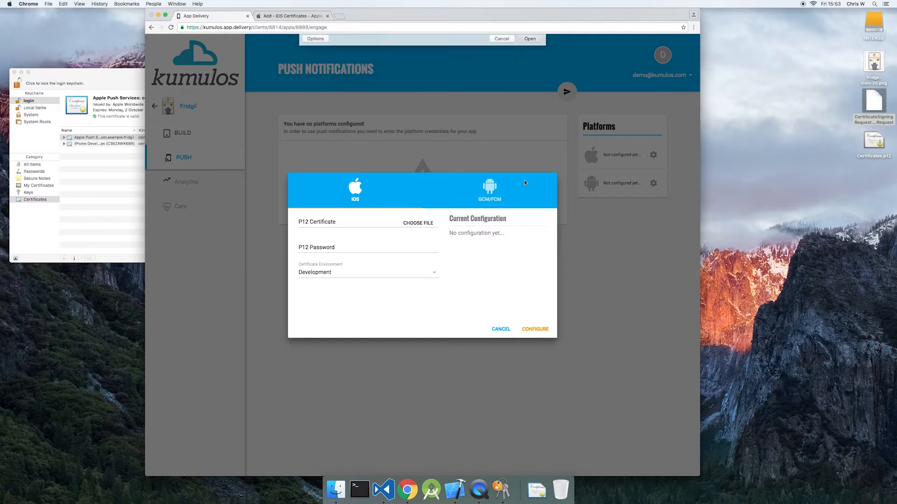
{"action": "type", "text": "••"}
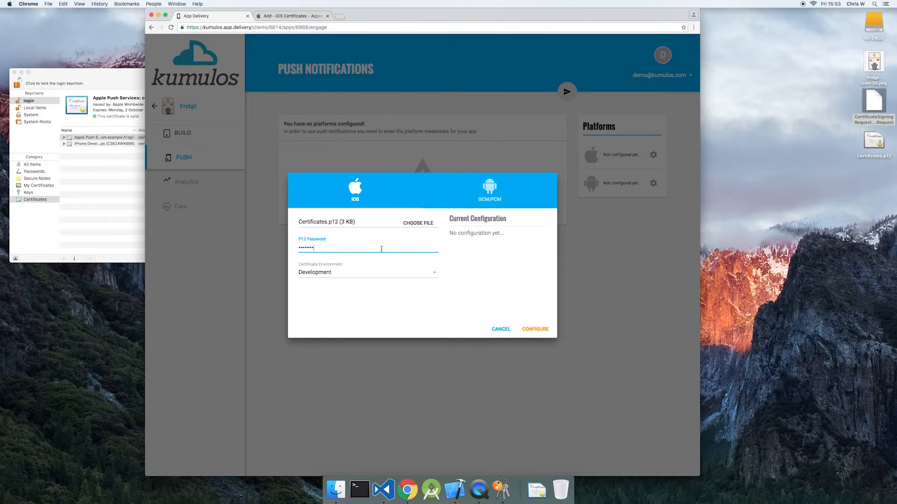
{"action": "left_click", "coordinate": [366, 273]}
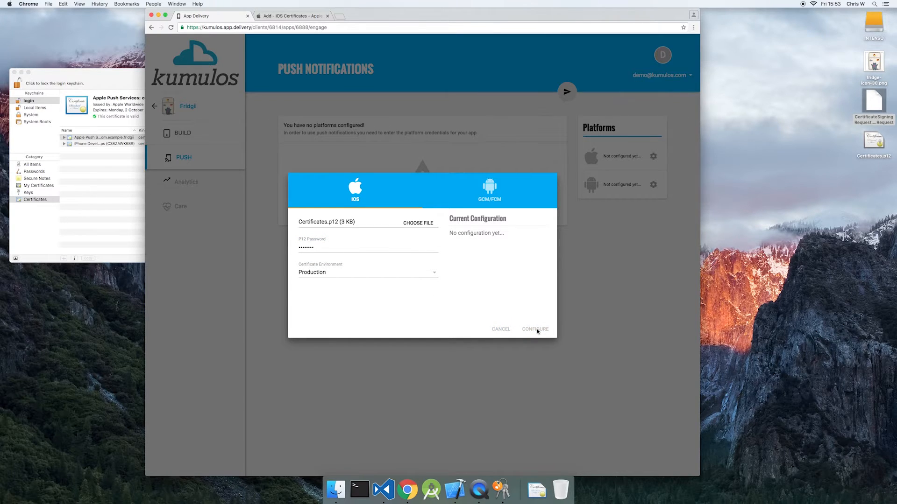
{"action": "left_click", "coordinate": [533, 329]}
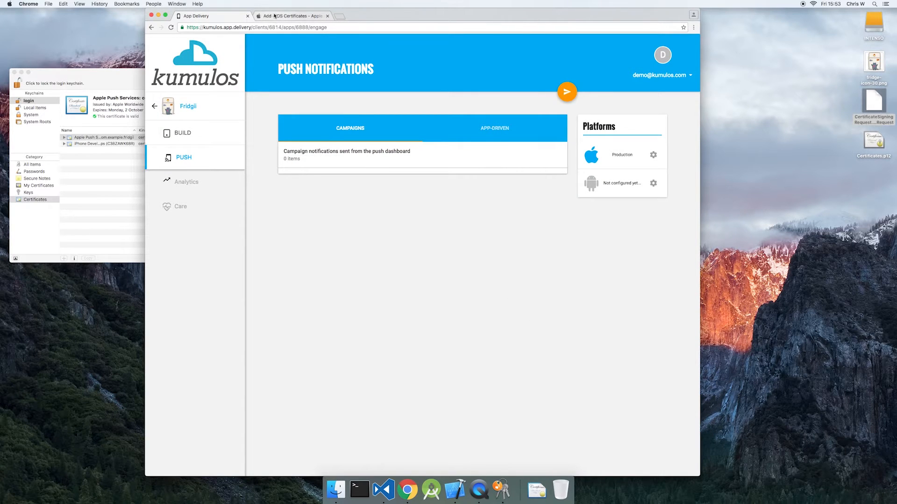
Regenerate the invalid Fridgii Dev profile from the All Provisioning Profiles list.
{"action": "left_click", "coordinate": [291, 15]}
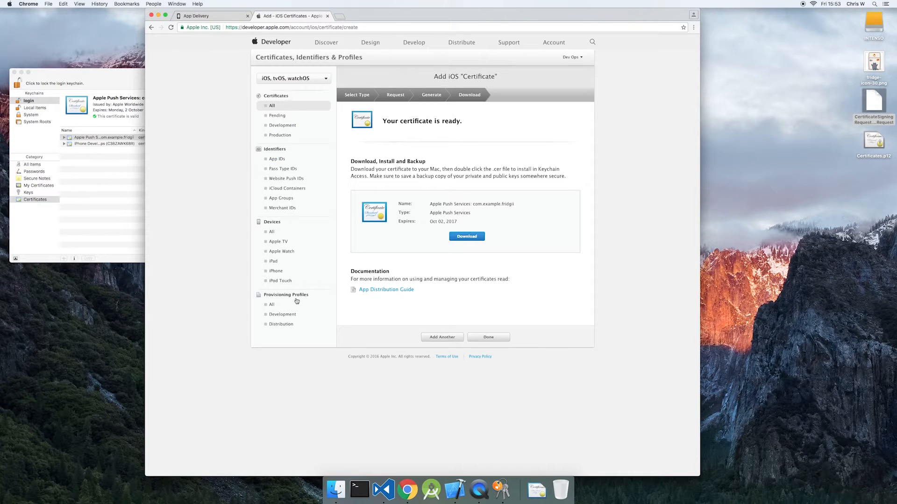
{"action": "left_click", "coordinate": [272, 304]}
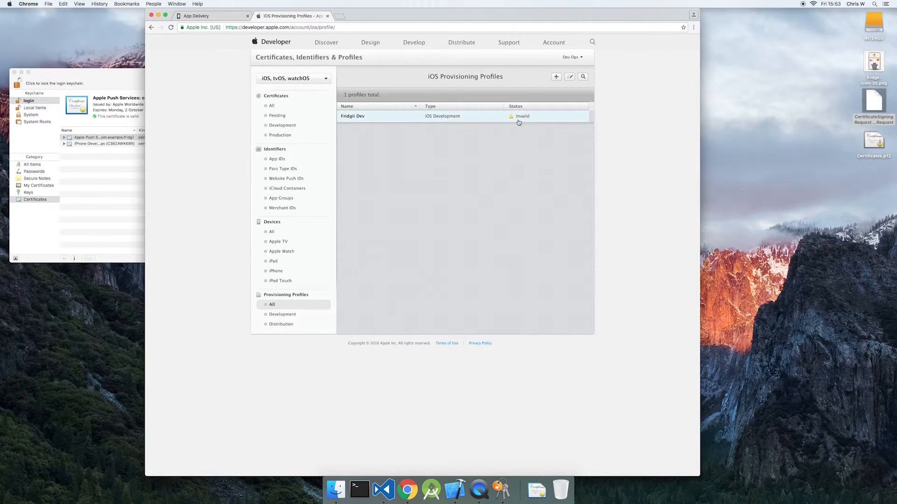
{"action": "left_click", "coordinate": [400, 116]}
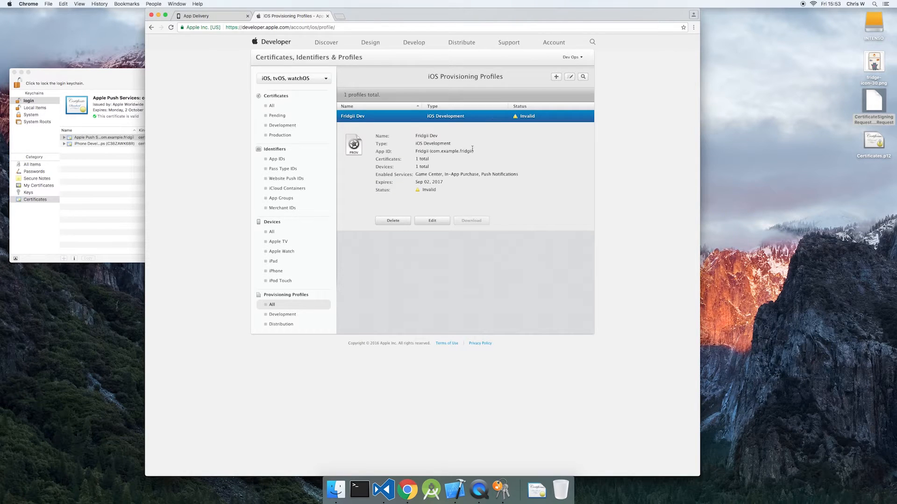
{"action": "left_click", "coordinate": [432, 220]}
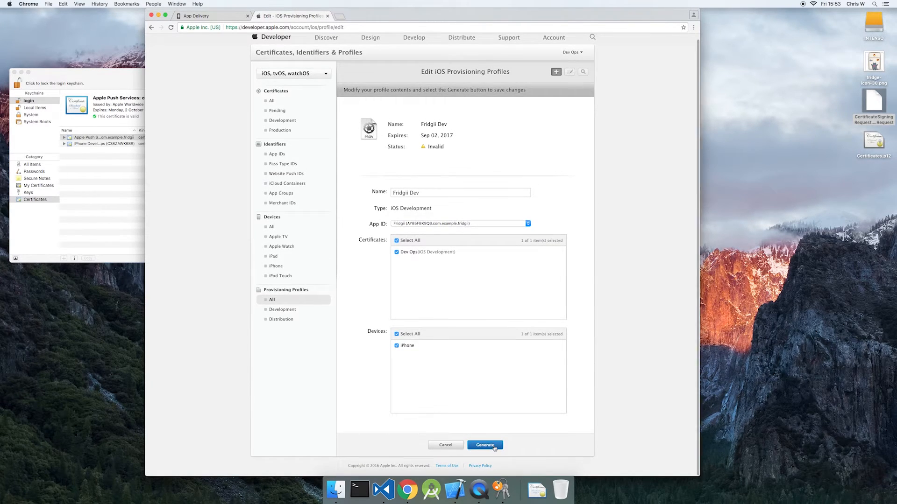
{"action": "left_click", "coordinate": [485, 445]}
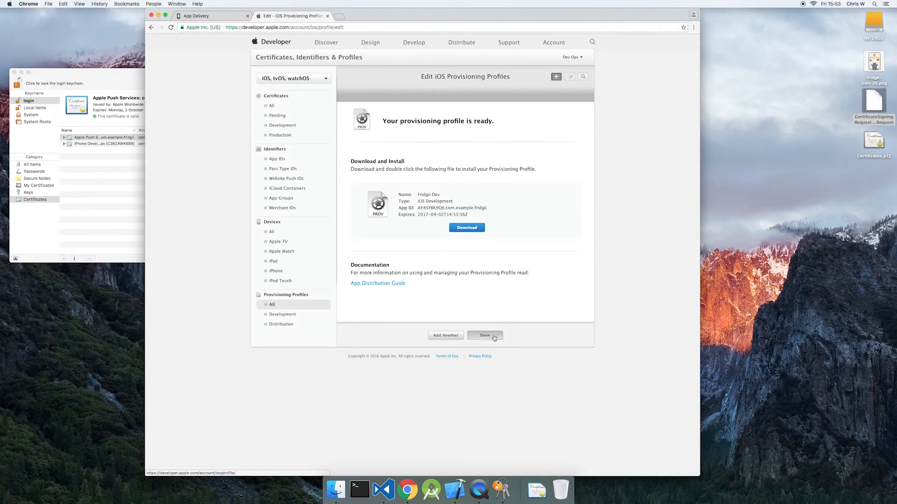
{"action": "left_click", "coordinate": [484, 335]}
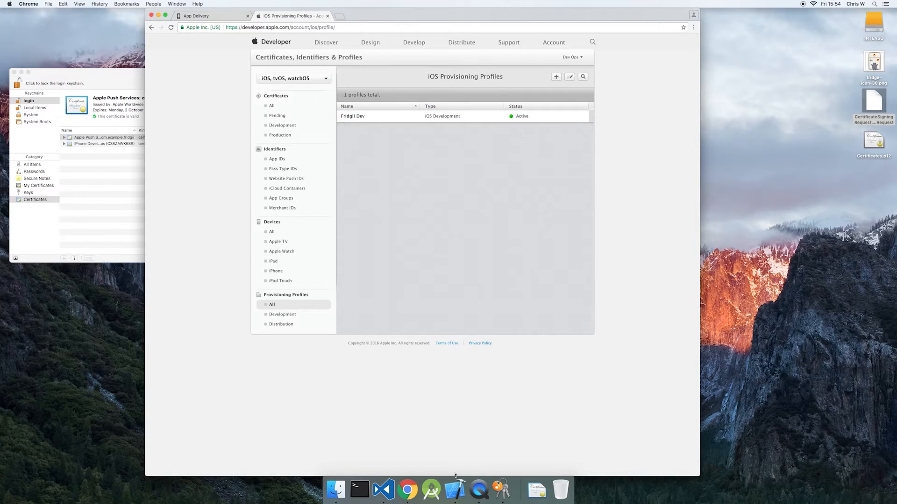
{"action": "left_click", "coordinate": [455, 490]}
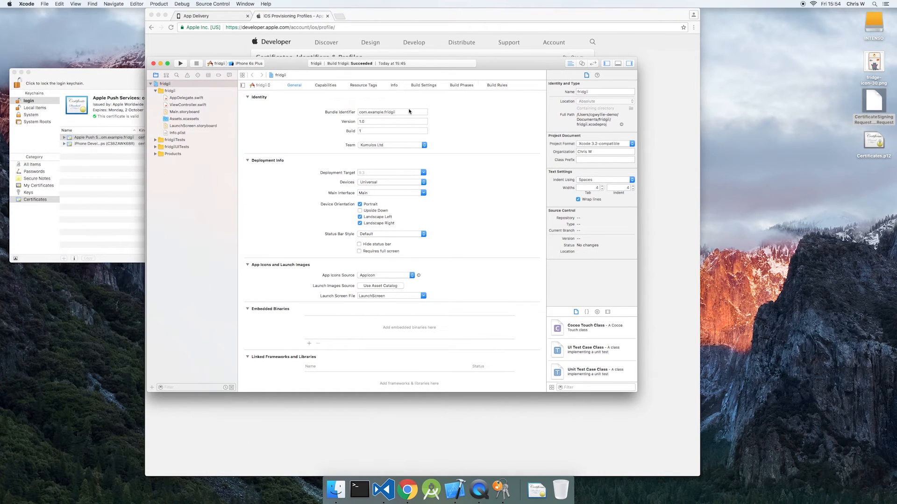
{"action": "mouse_move", "coordinate": [344, 94]}
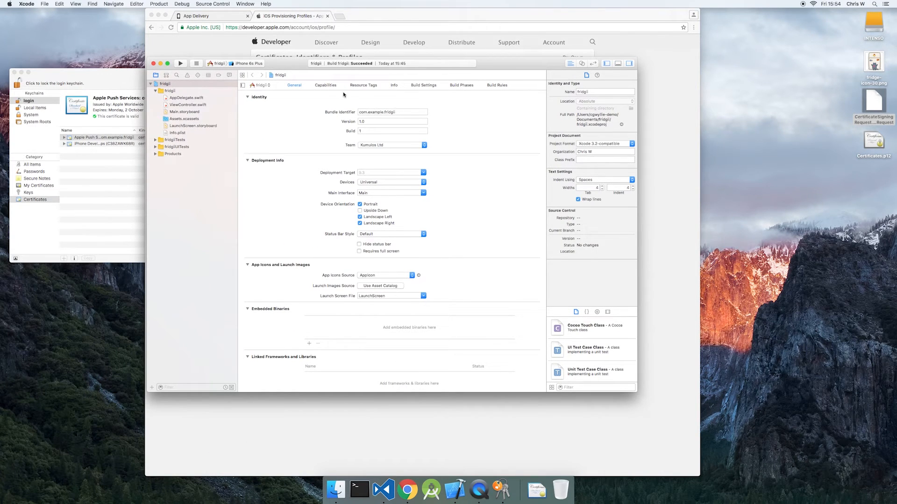
Switch Push Notifications to ON in the fridgii target's Capabilities.
{"action": "left_click", "coordinate": [325, 85]}
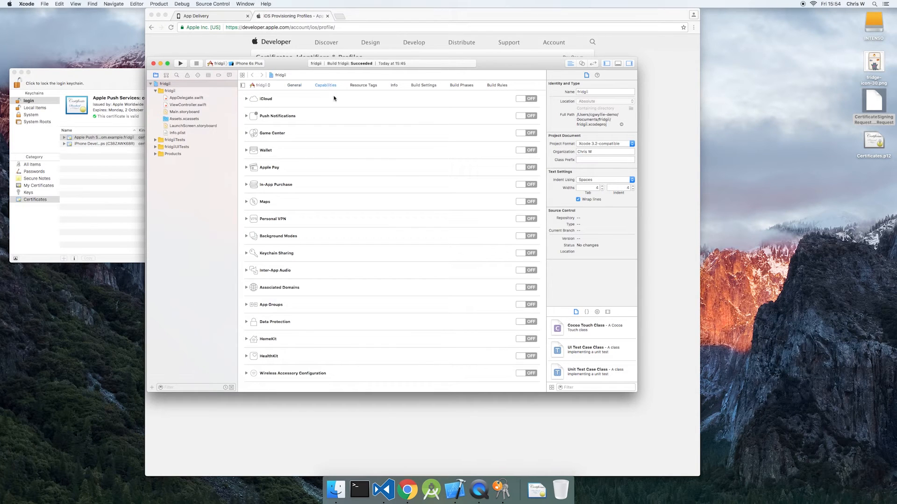
{"action": "left_click", "coordinate": [525, 115]}
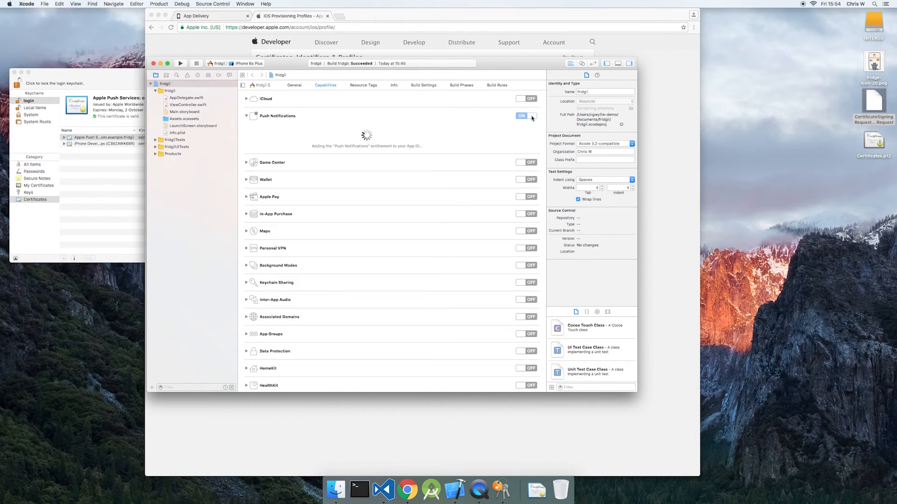